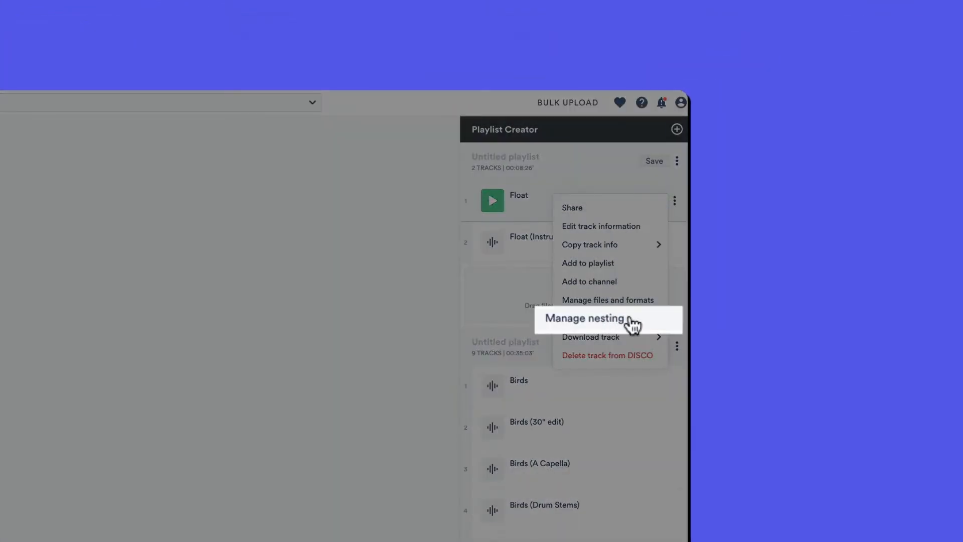
Step: Nest Float (Instrumental) under Float as its Instrumental version, then show Float's nested versions
{"action": "left_click", "coordinate": [585, 317]}
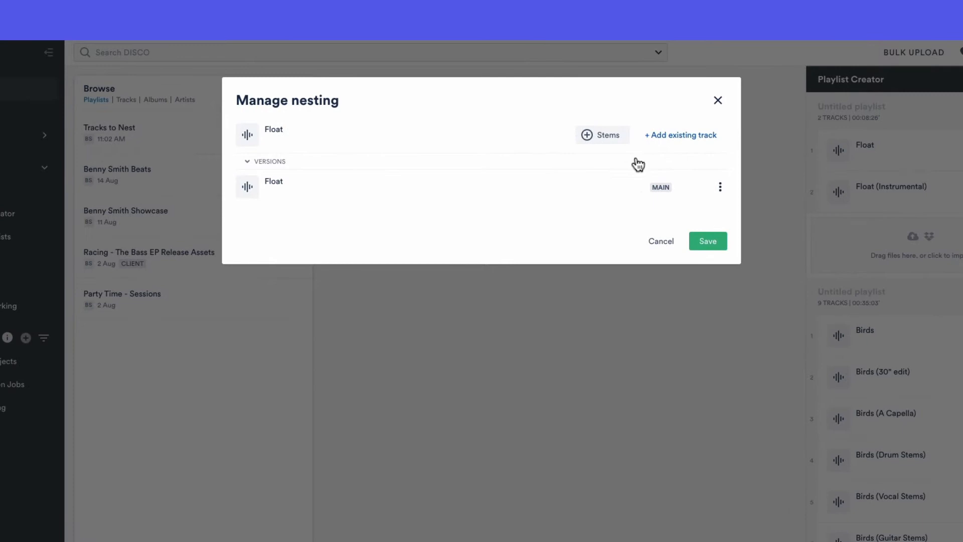
{"action": "type", "text": "float ins"}
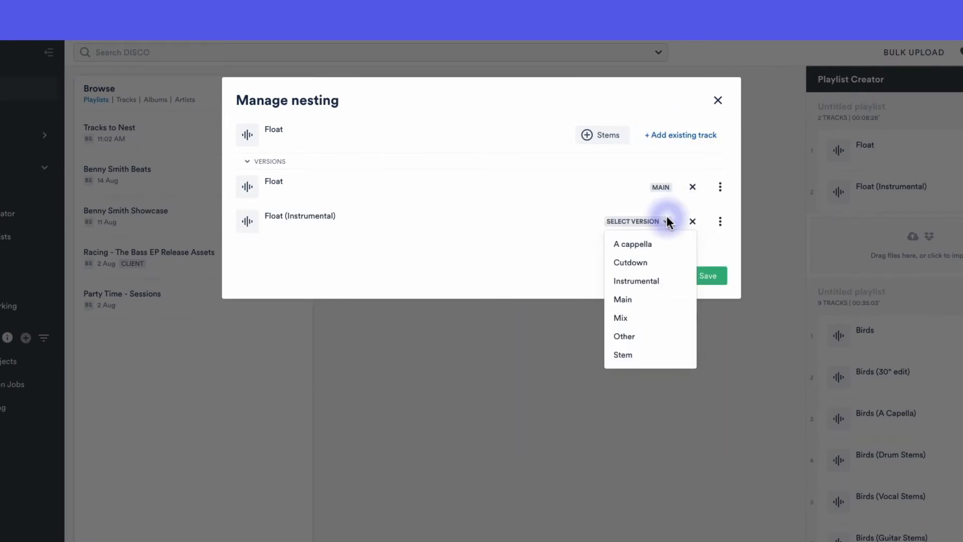
{"action": "mouse_move", "coordinate": [637, 281]}
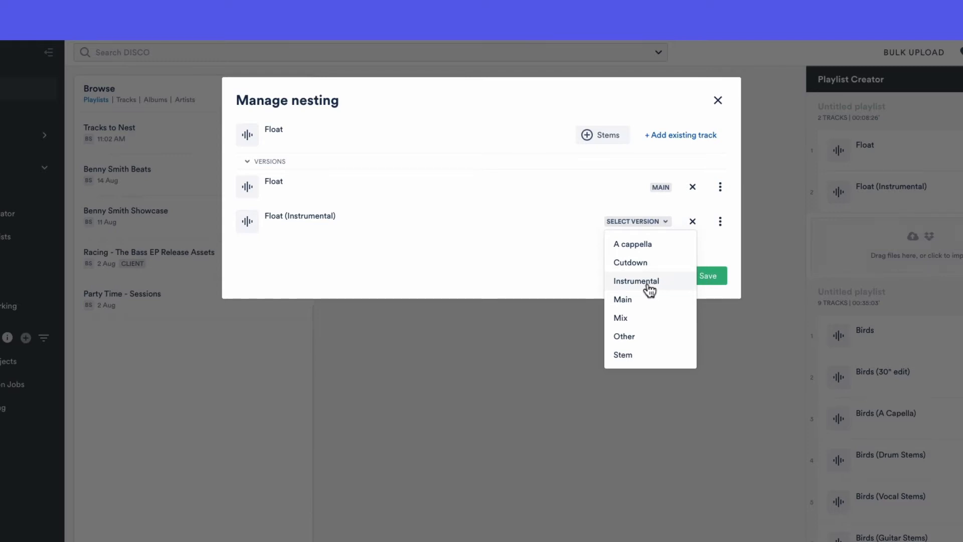
{"action": "left_click", "coordinate": [637, 281]}
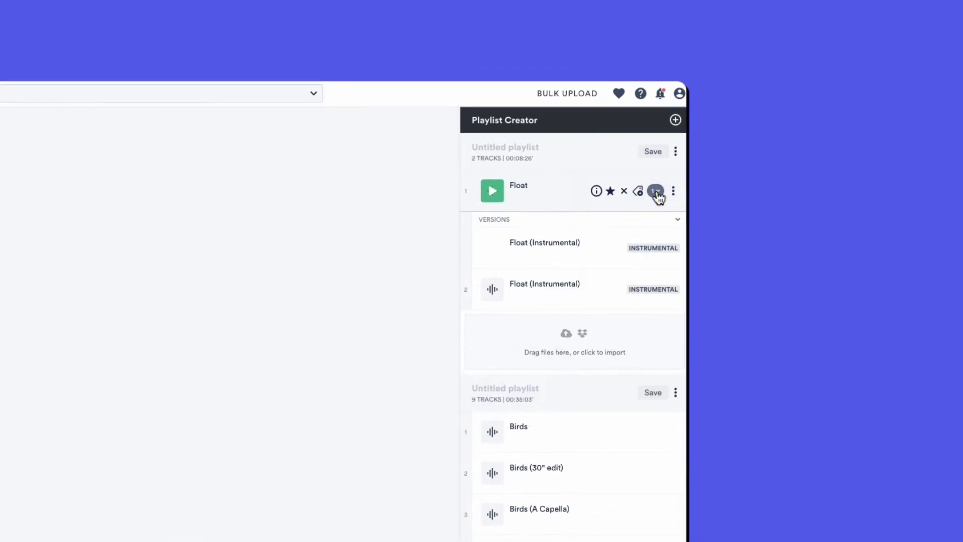
{"action": "left_click", "coordinate": [656, 191]}
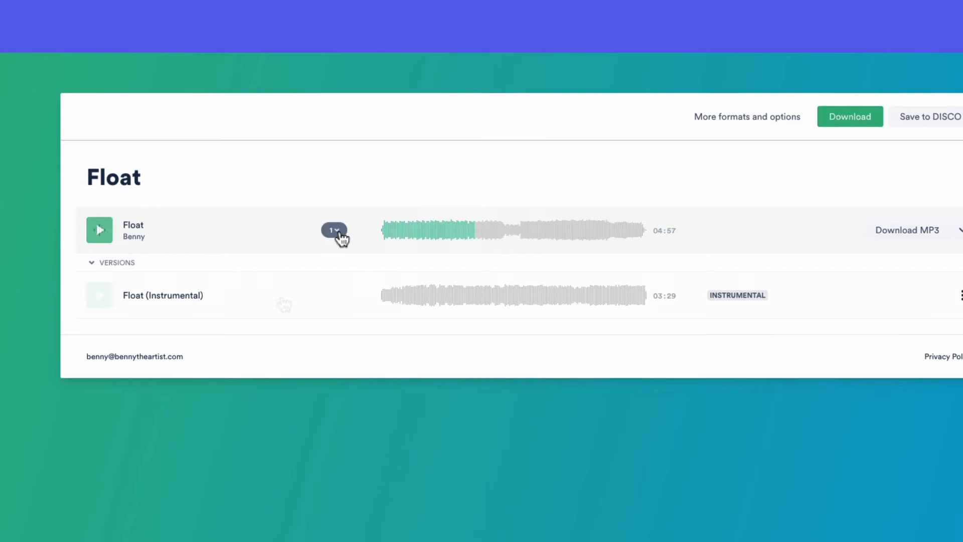
{"action": "left_click", "coordinate": [670, 289]}
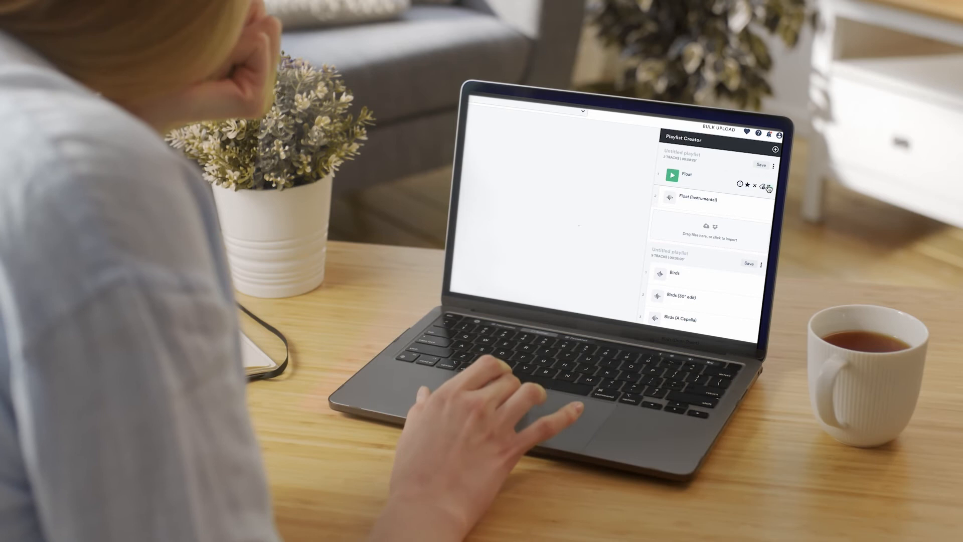
Step: From Float's ⋮ menu in the Playlist Creator, choose Manage nesting
{"action": "left_click", "coordinate": [772, 168]}
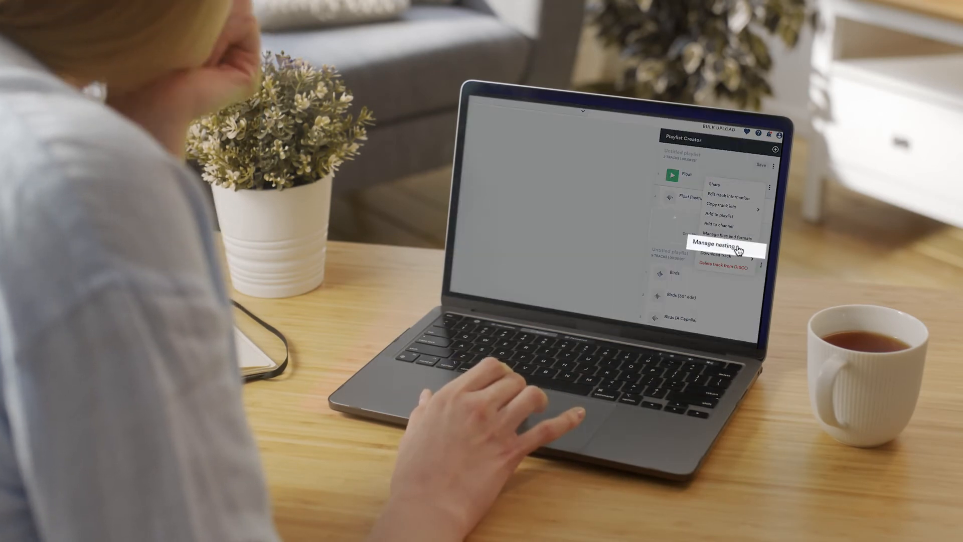
{"action": "left_click", "coordinate": [722, 246]}
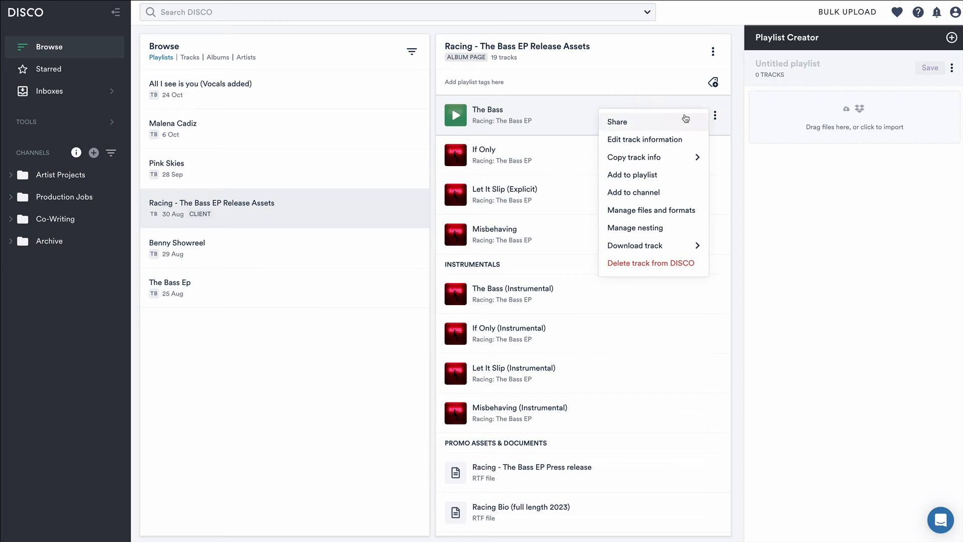
{"action": "mouse_move", "coordinate": [635, 227]}
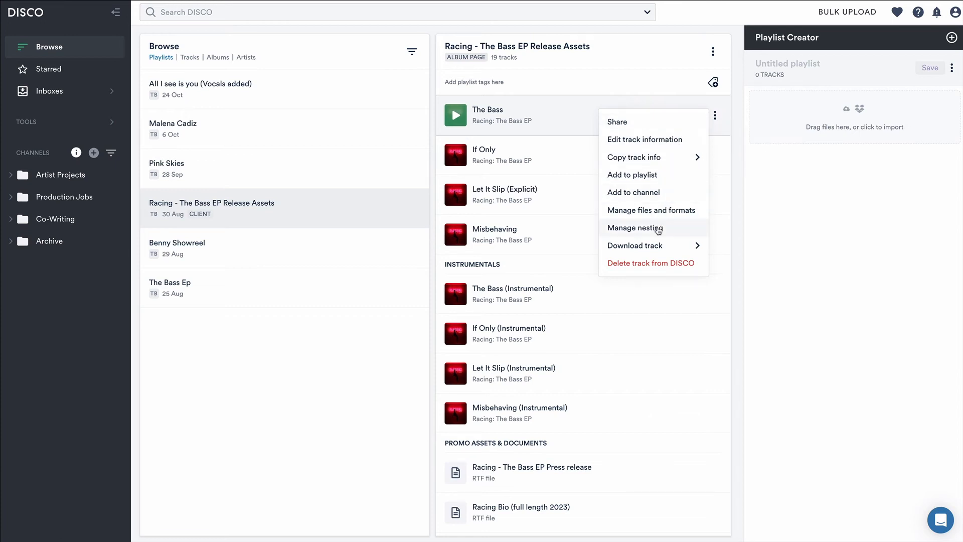